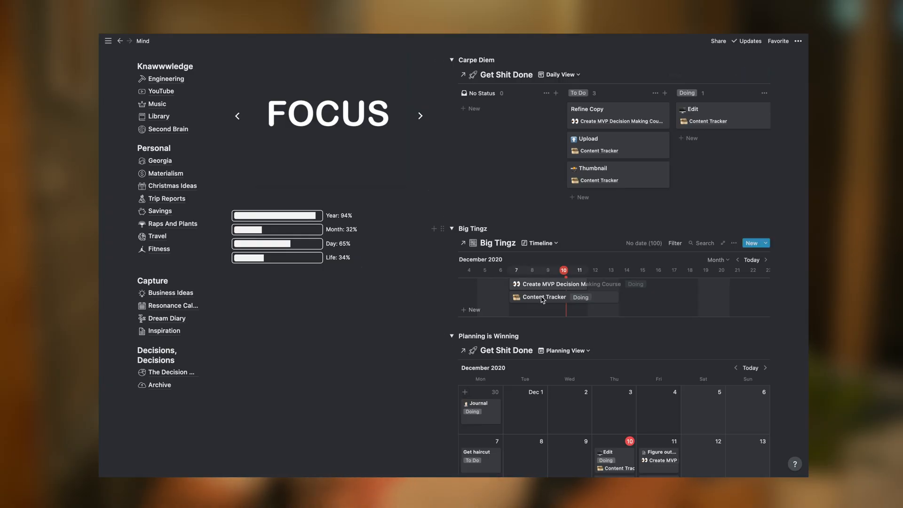
- Open the Content Tracker project page and view its six-task Get Shit Done table
click(544, 297)
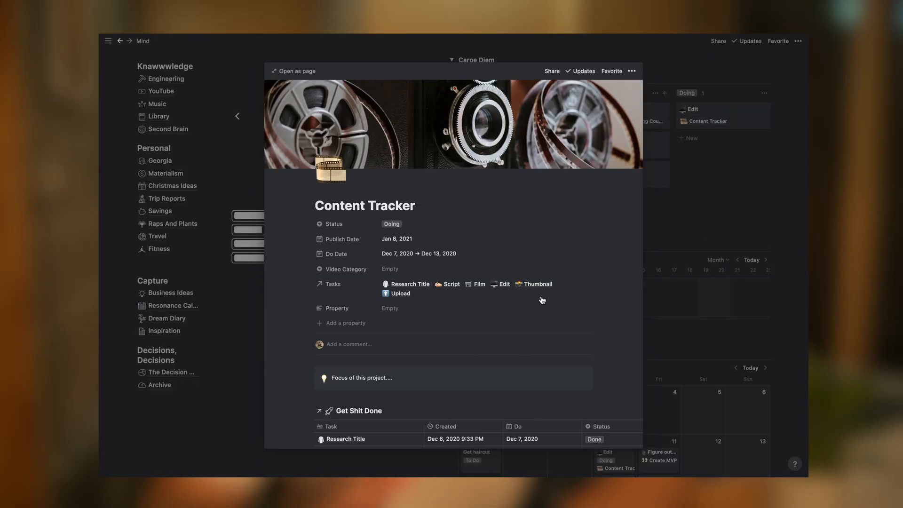
scroll(down, 3)
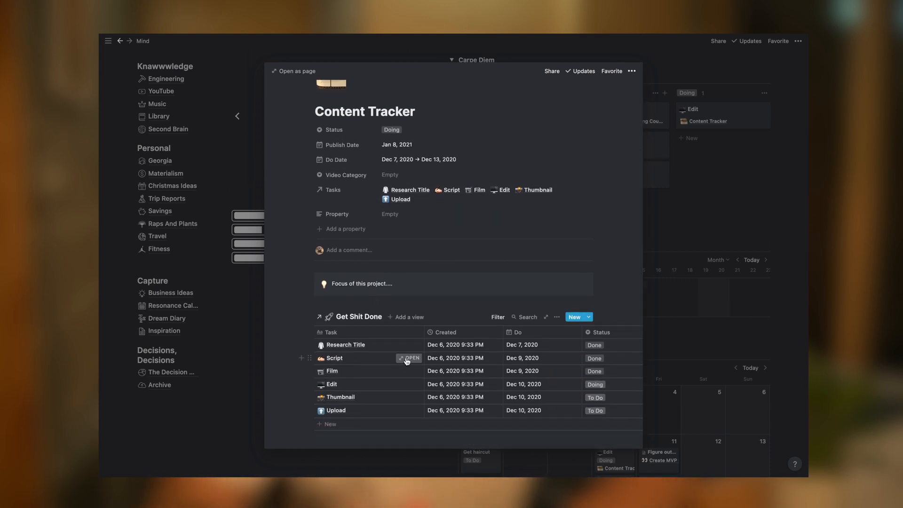
click(413, 358)
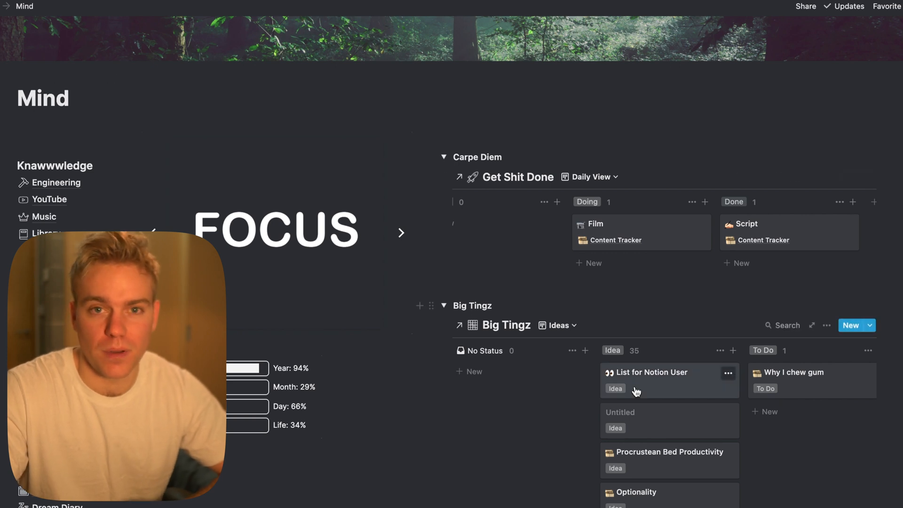
mouse_move(550, 408)
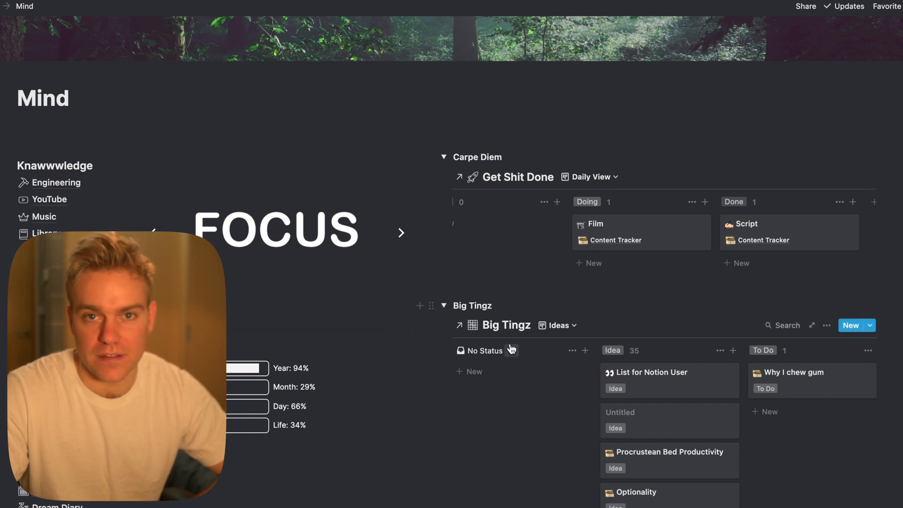
mouse_move(519, 331)
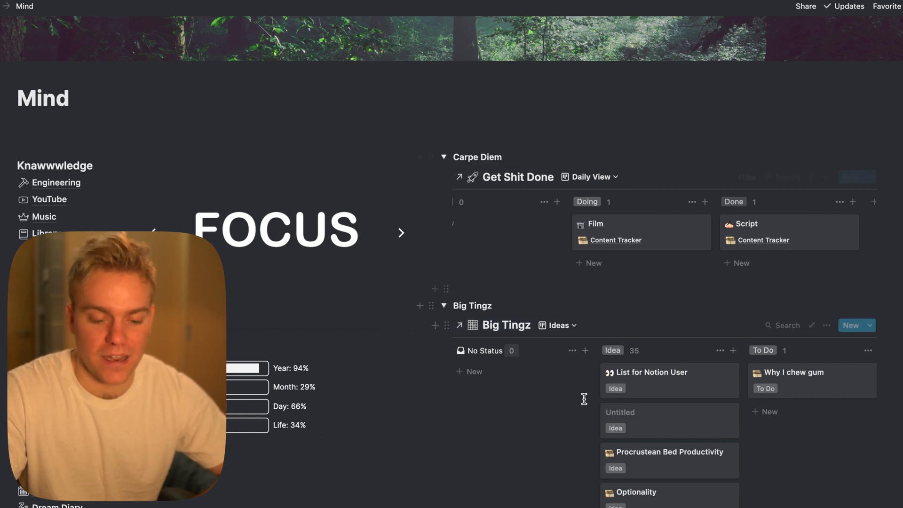
mouse_move(622, 415)
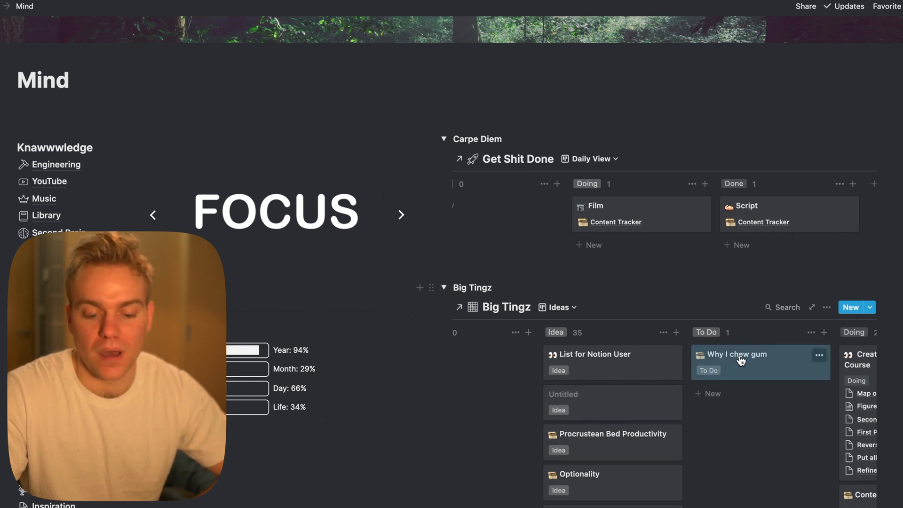
- Open the Why I chew gum page and apply the YouTube Videos template
click(737, 356)
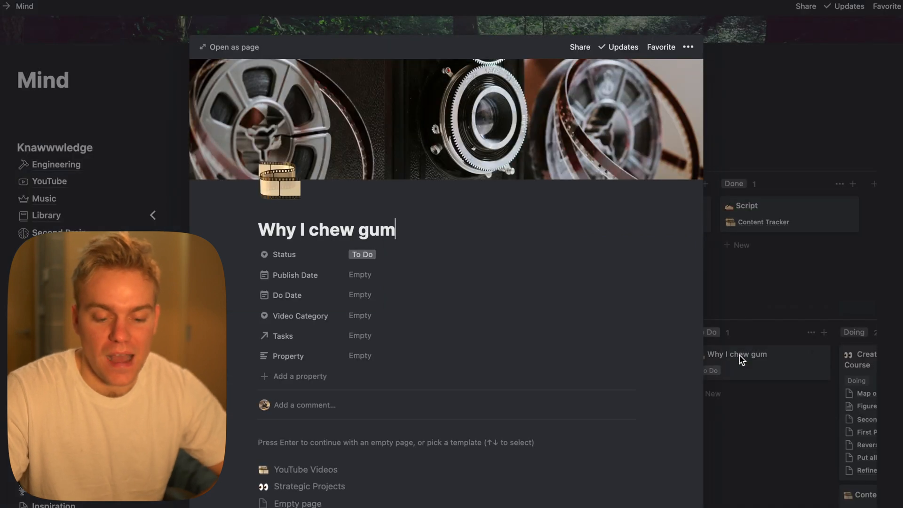
mouse_move(371, 469)
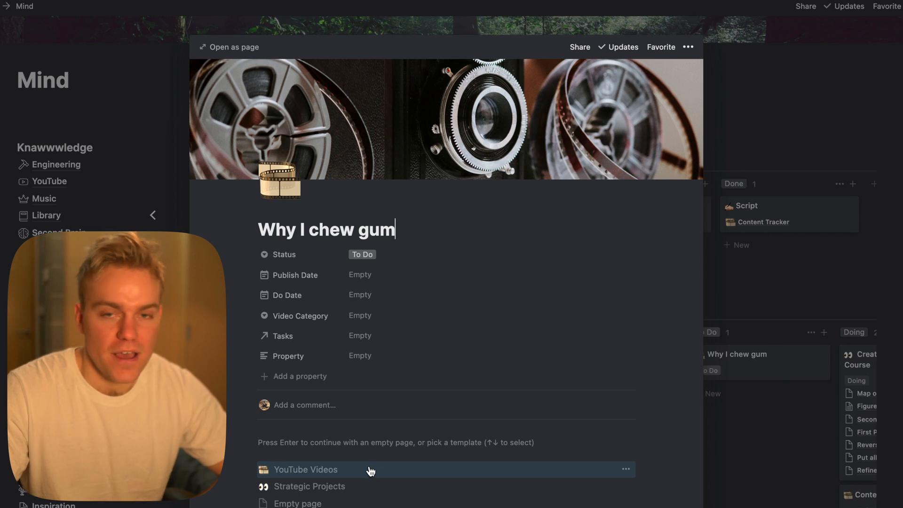
click(305, 470)
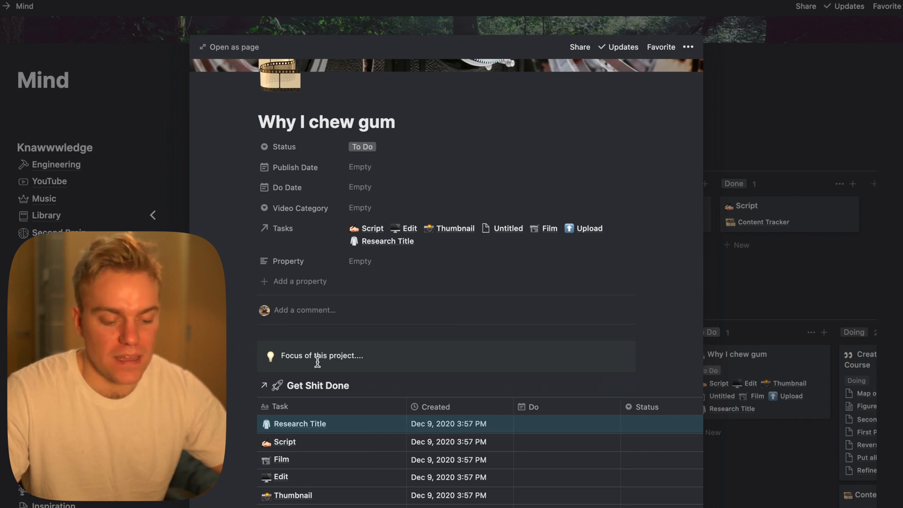
mouse_move(311, 426)
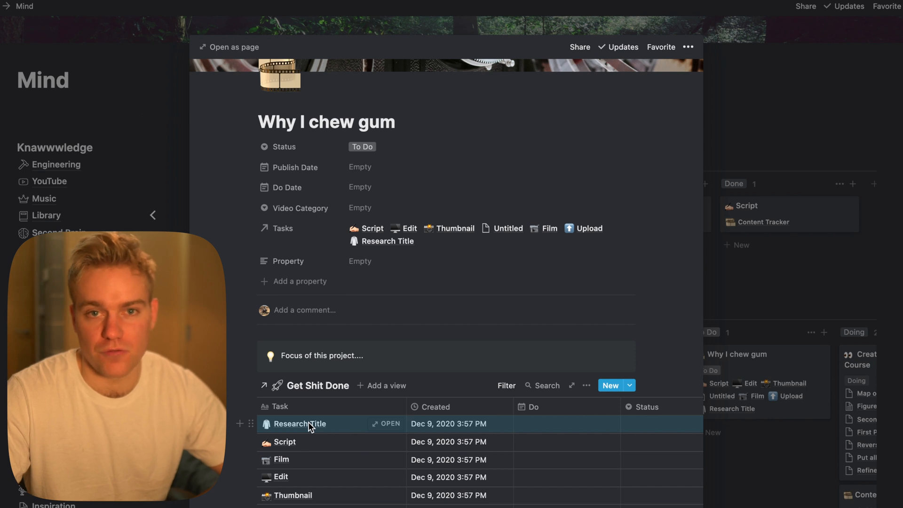
mouse_move(366, 66)
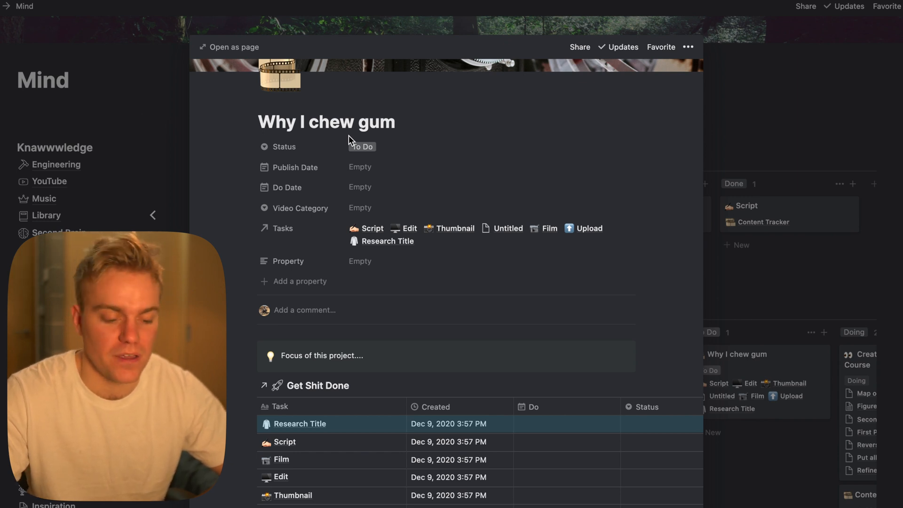
mouse_move(300, 429)
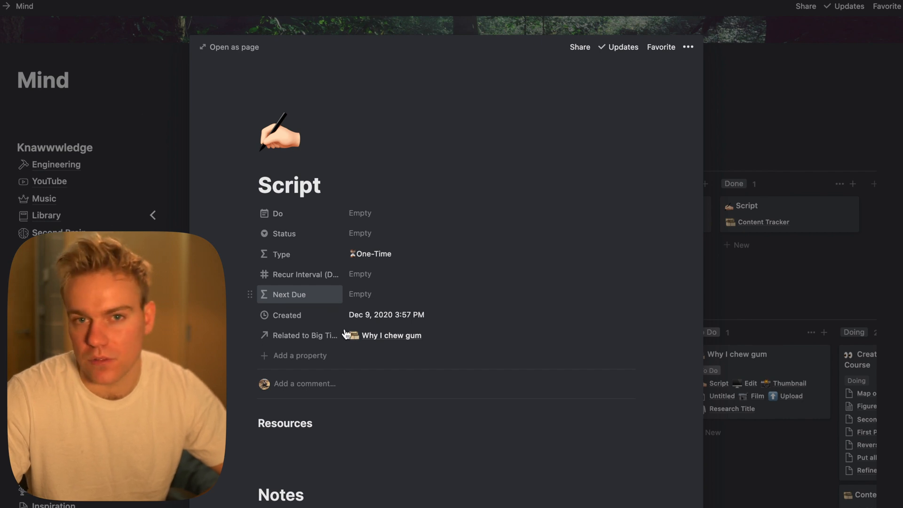
- Read the Script Notes, expanding and collapsing the Malcolm Gladwells Writing Course toggle
scroll(down, 3)
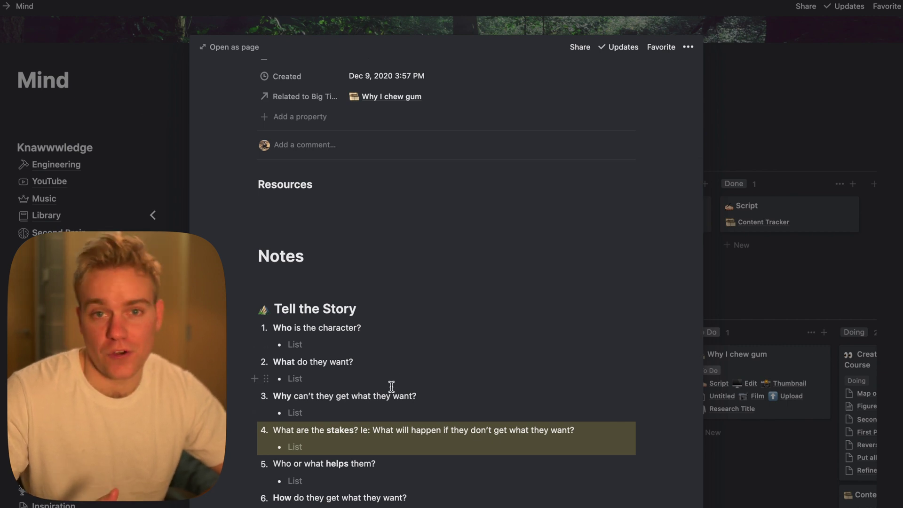
scroll(down, 3)
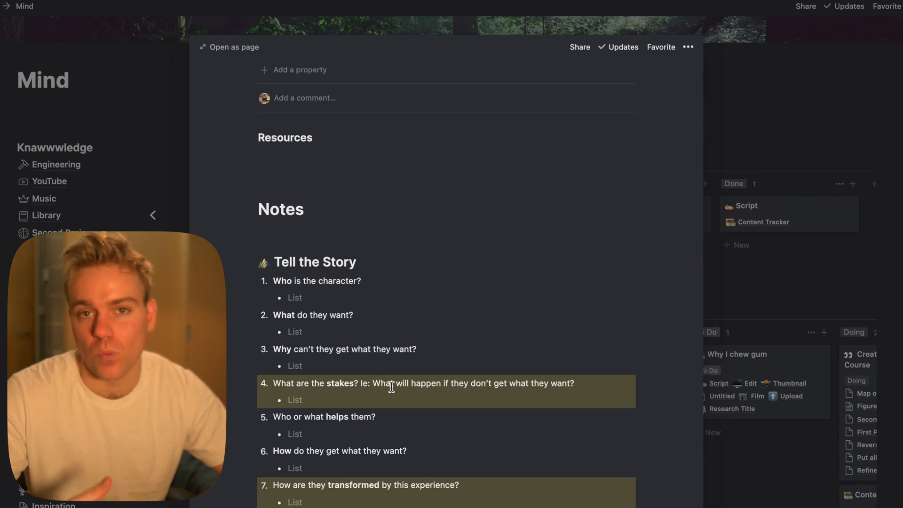
scroll(down, 3)
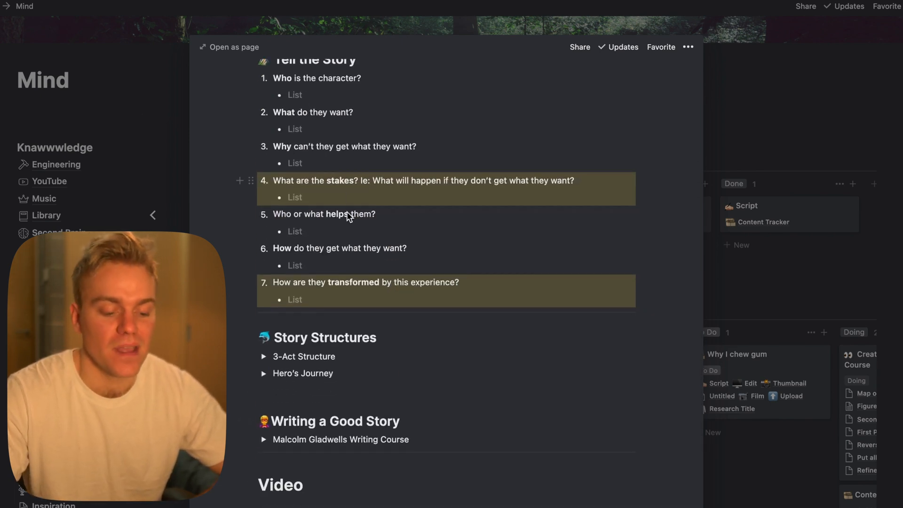
mouse_move(263, 445)
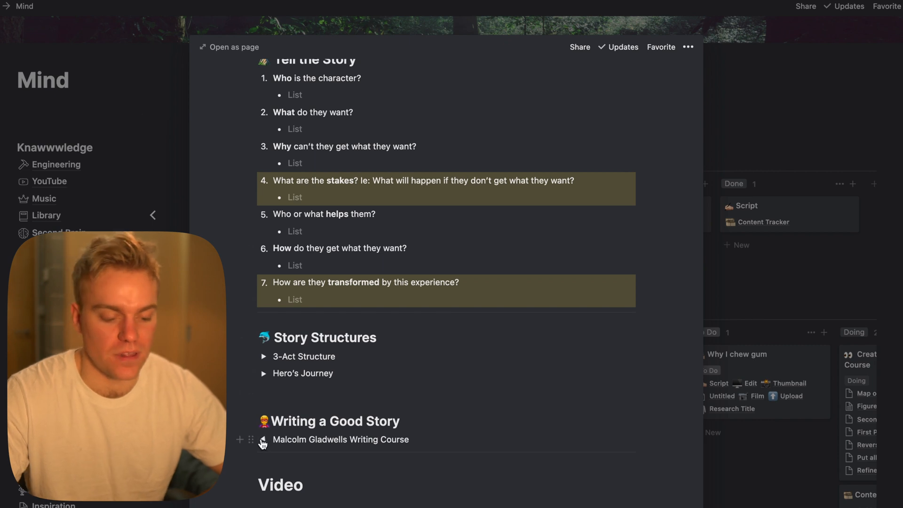
click(263, 439)
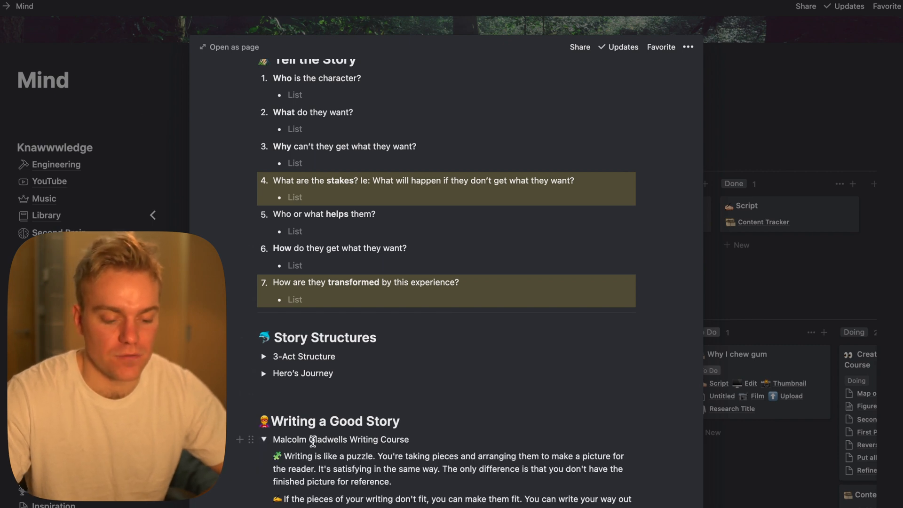
scroll(down, 3)
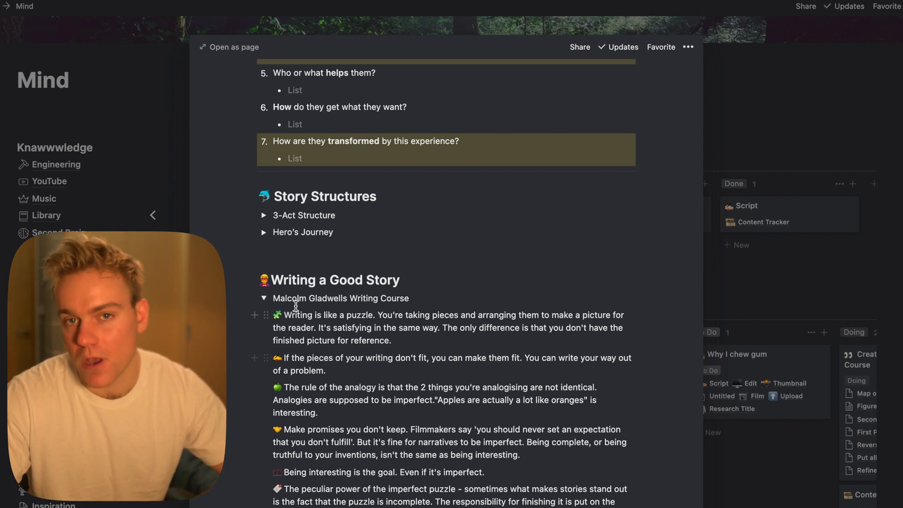
click(264, 298)
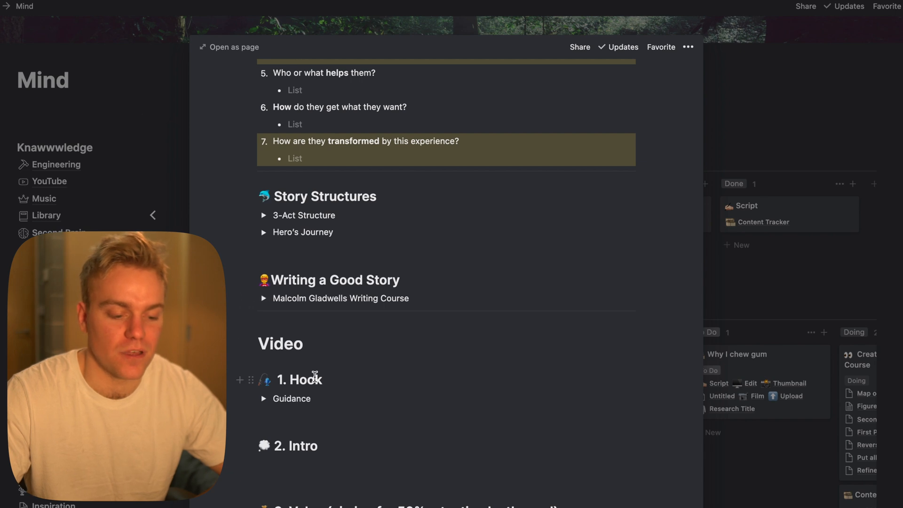
scroll(down, 3)
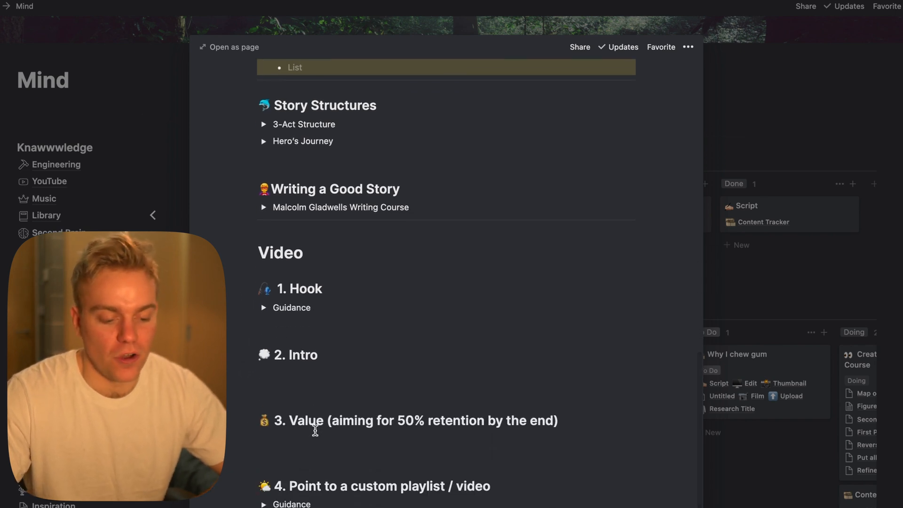
mouse_move(364, 350)
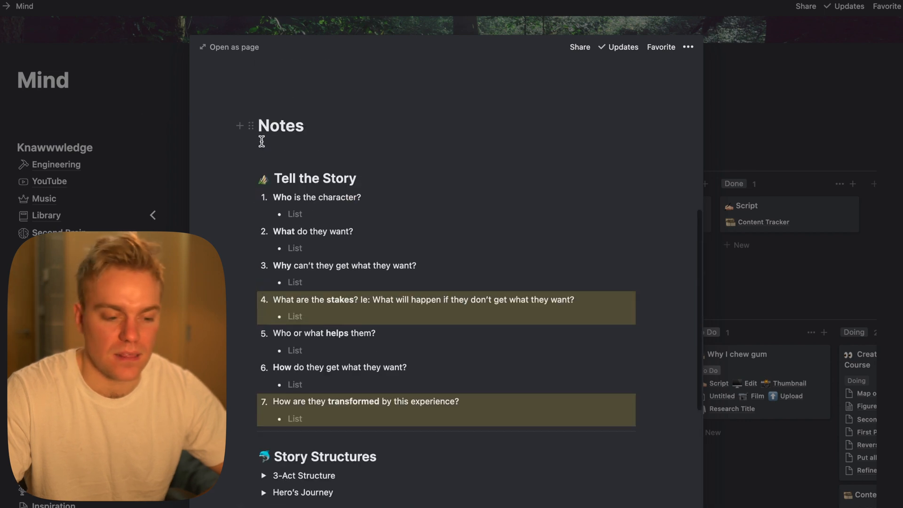
- Open the Film task from the Why I chew gum task table
click(728, 355)
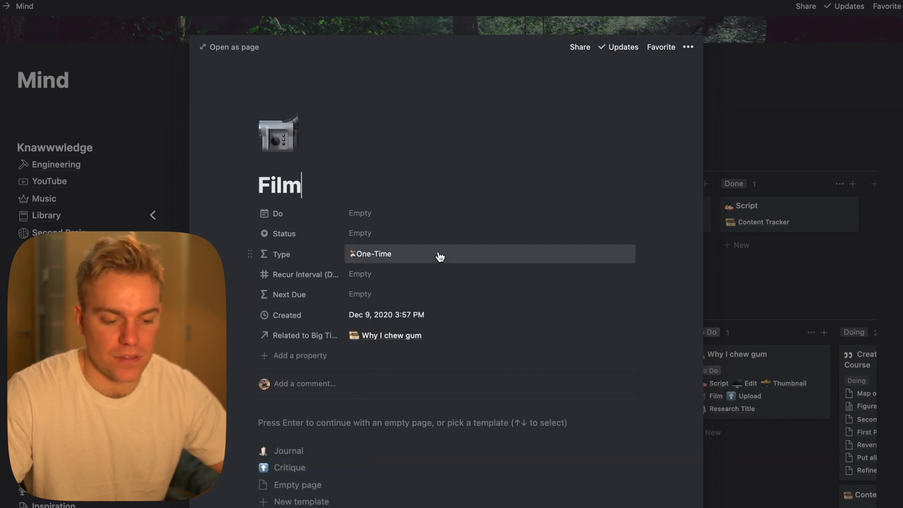
mouse_move(567, 306)
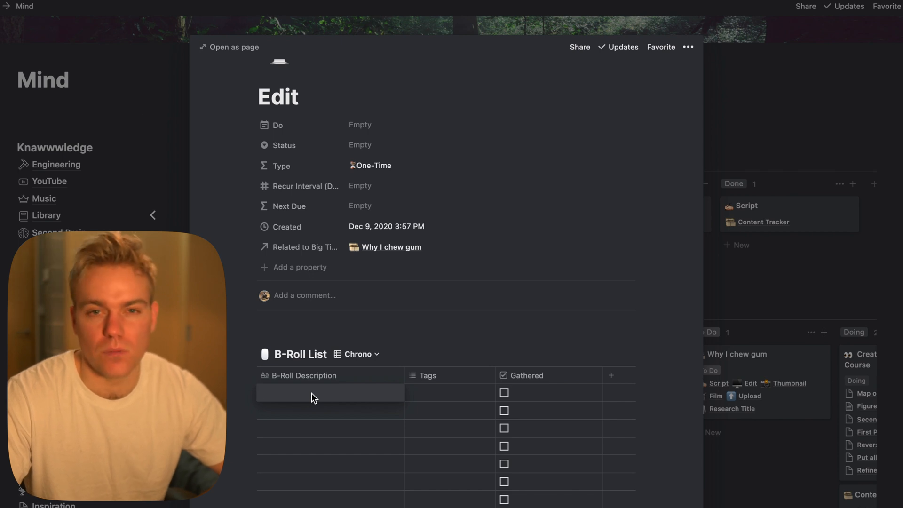
mouse_move(181, 58)
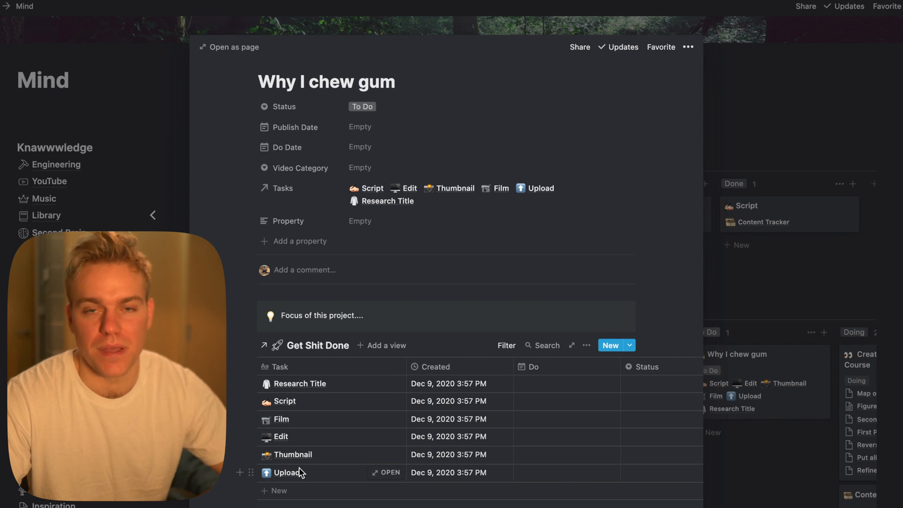
mouse_move(317, 464)
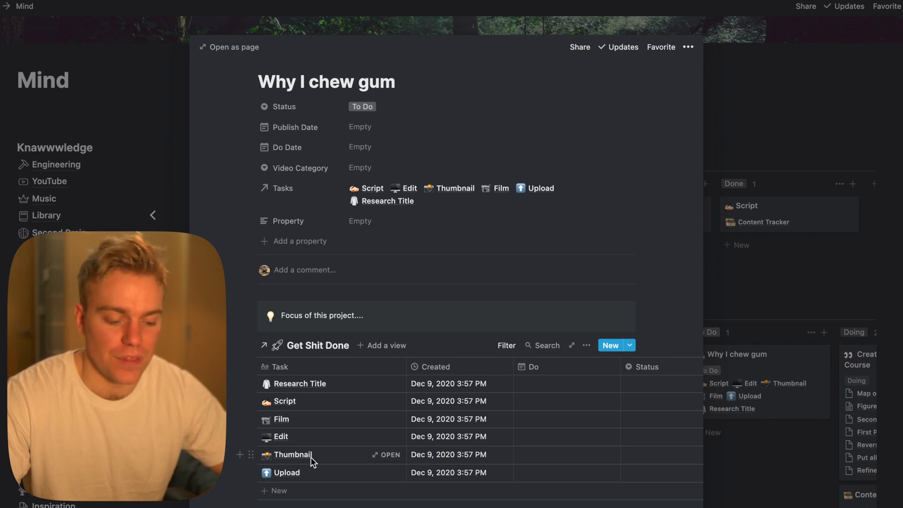
mouse_move(310, 473)
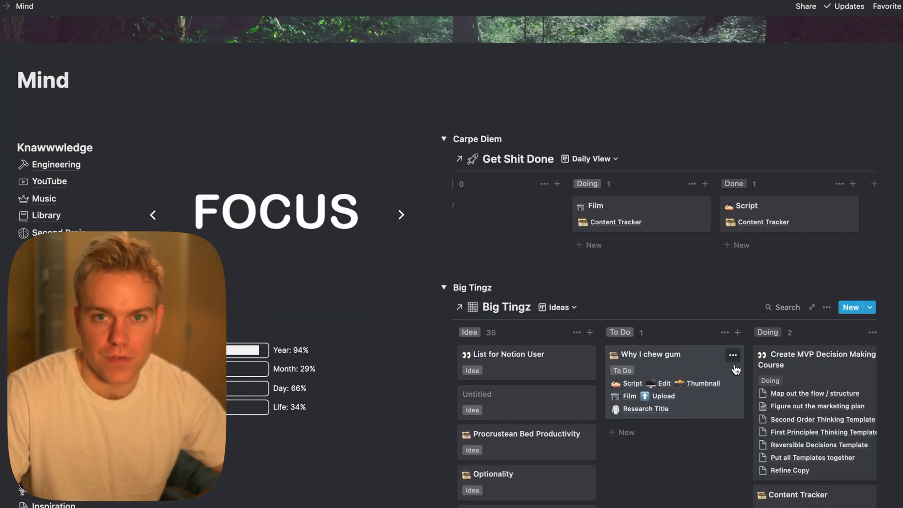
mouse_move(654, 362)
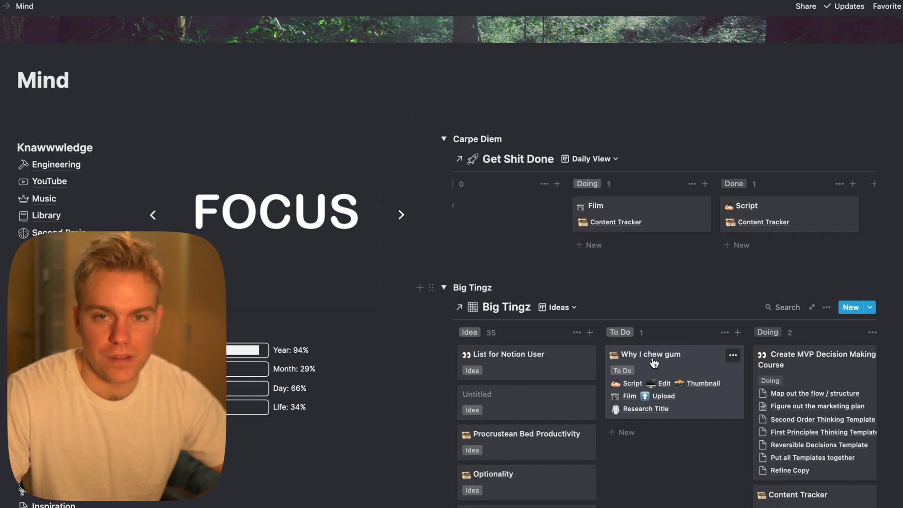
- Switch Big Tingz to the Release Dates calendar and open its undated pages list
click(558, 307)
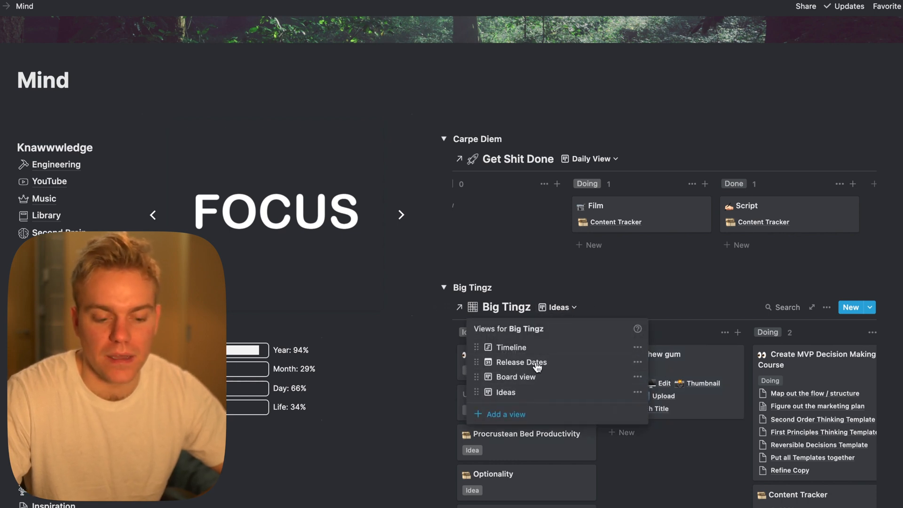
click(522, 362)
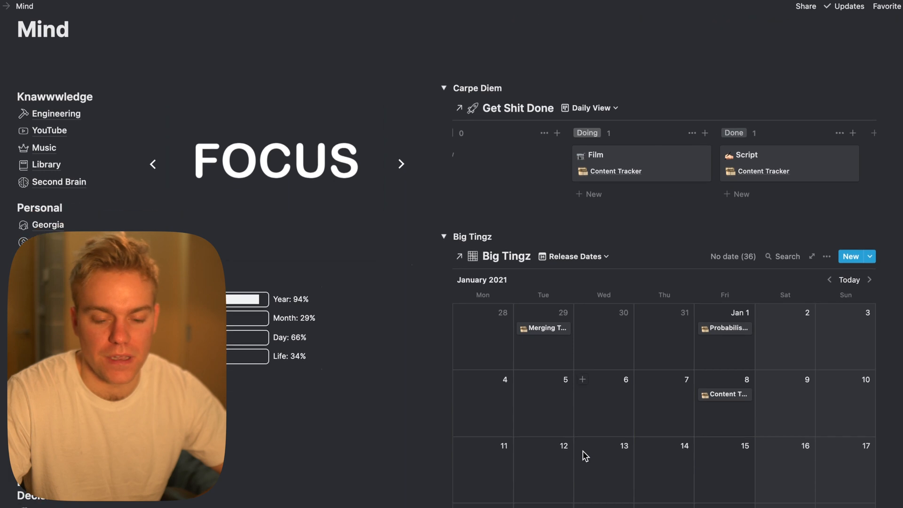
click(733, 256)
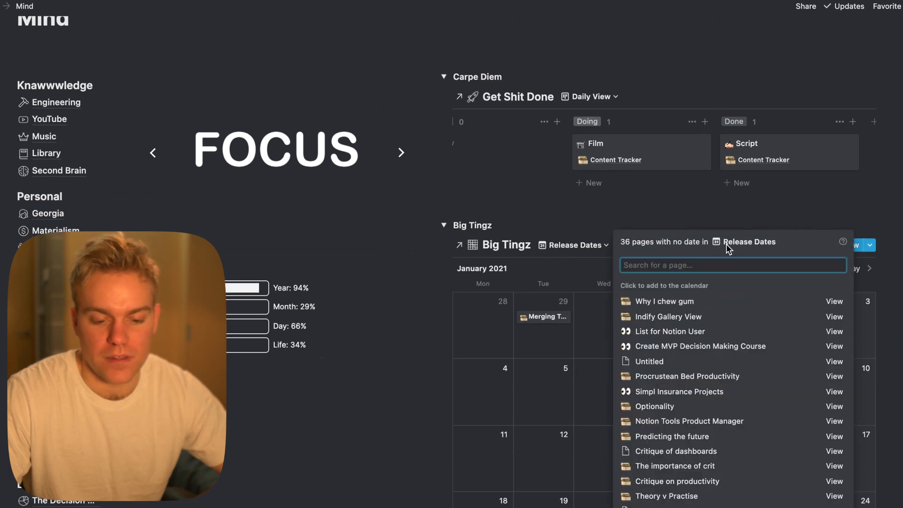
mouse_move(692, 304)
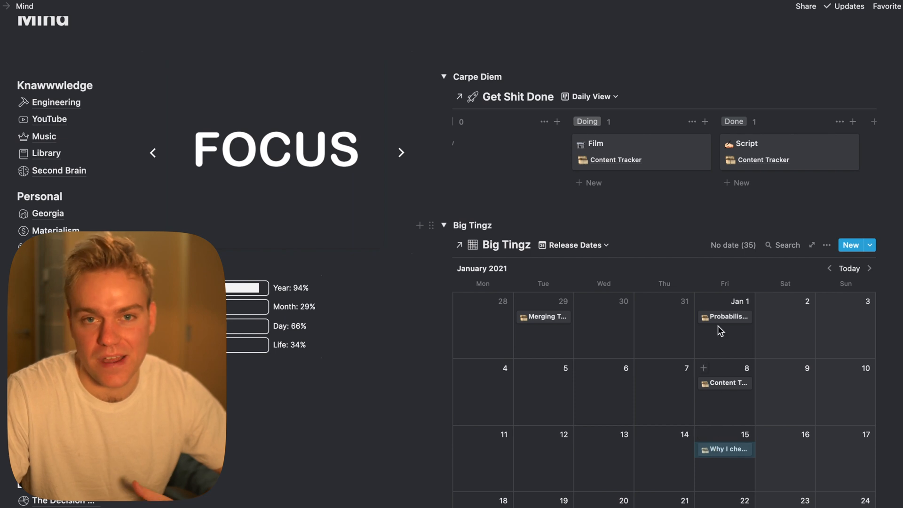
- Show Big Tingz as a timeline and drag Why I chew gum onto December 16–20
click(575, 245)
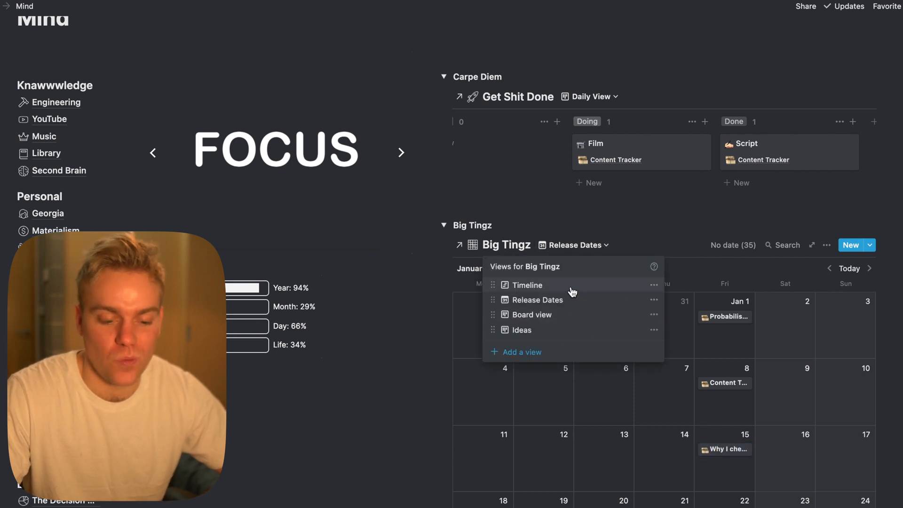
click(527, 285)
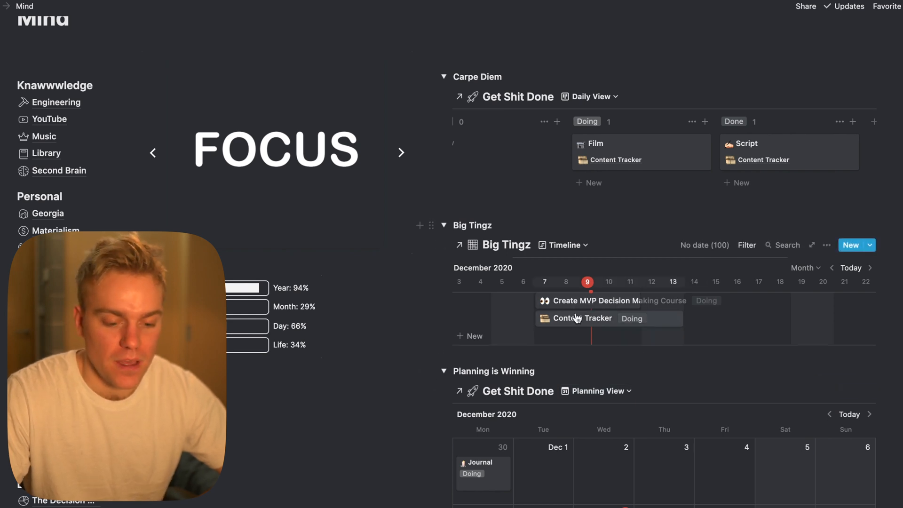
mouse_move(582, 326)
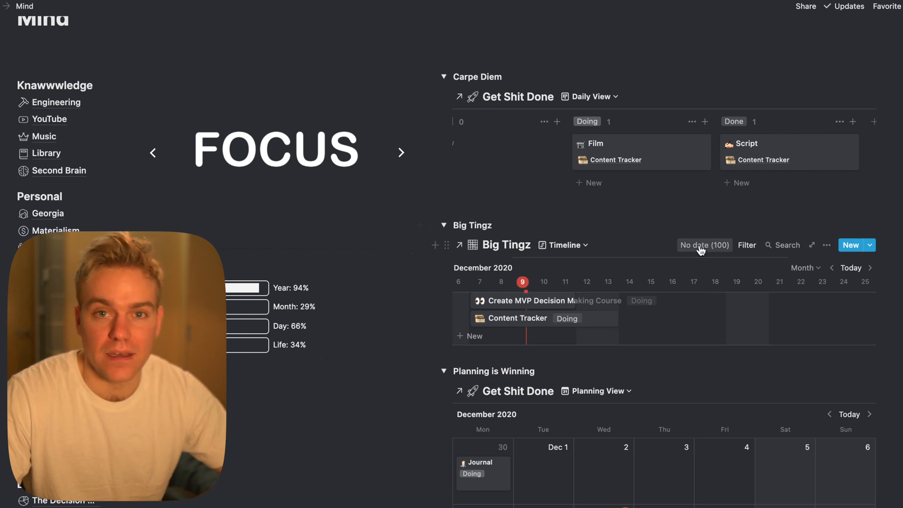
click(705, 245)
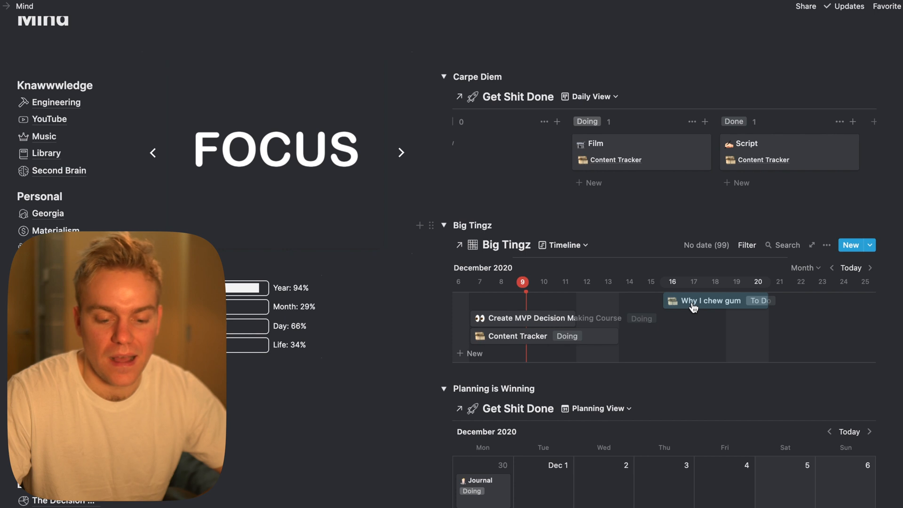
drag(714, 300, 674, 300)
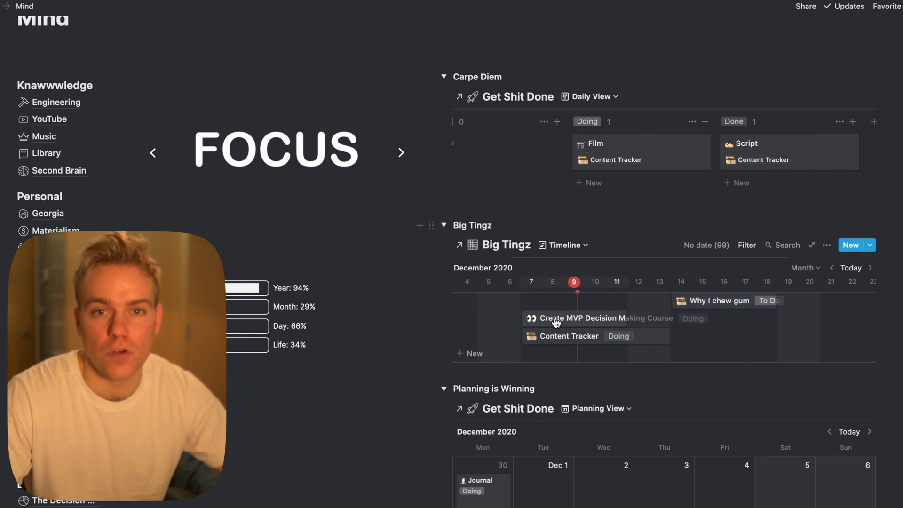
click(565, 246)
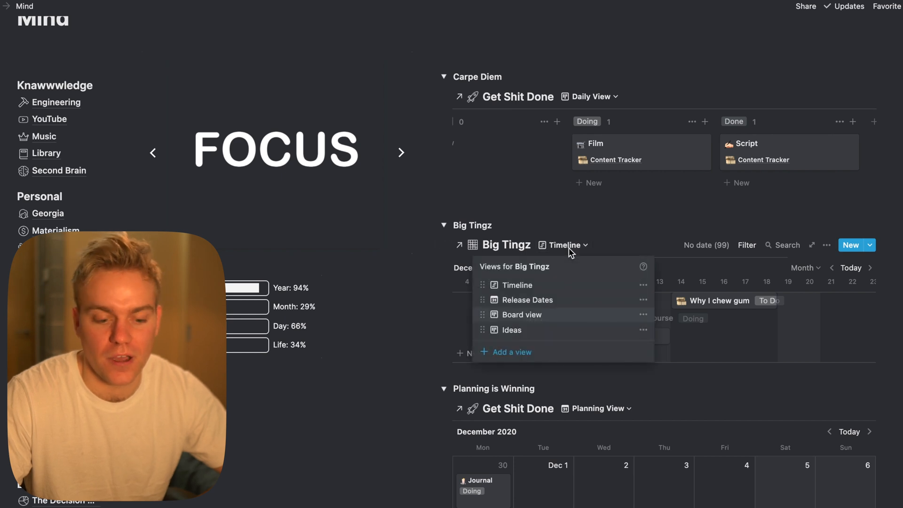
mouse_move(542, 313)
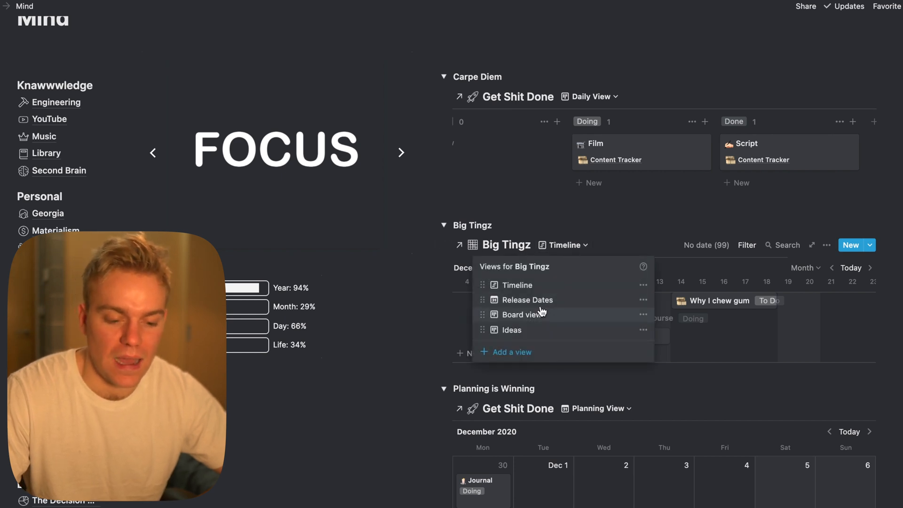
- Switch Big Tingz to Board view and inspect its hidden-status filters
click(522, 314)
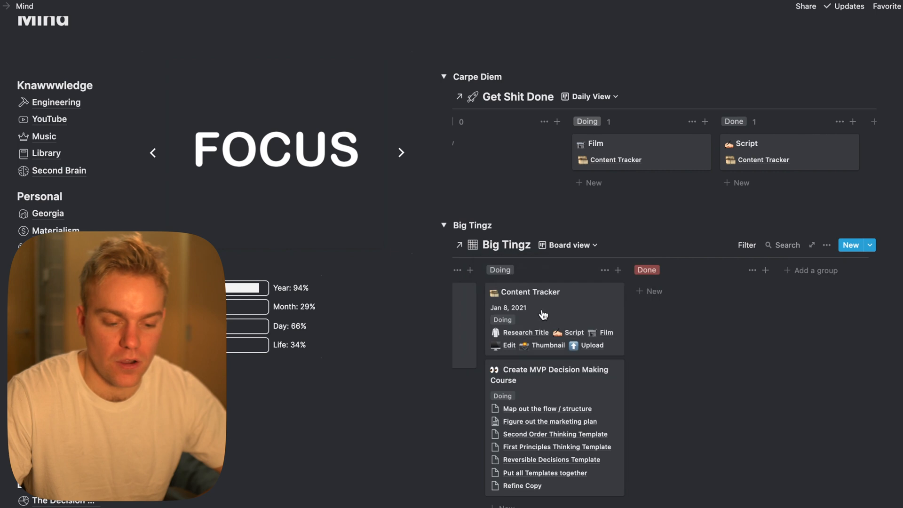
mouse_move(572, 396)
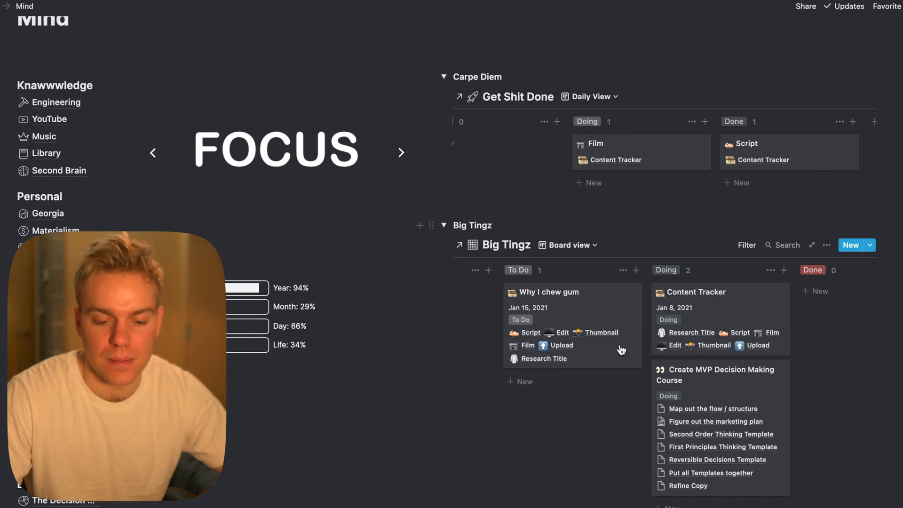
click(748, 245)
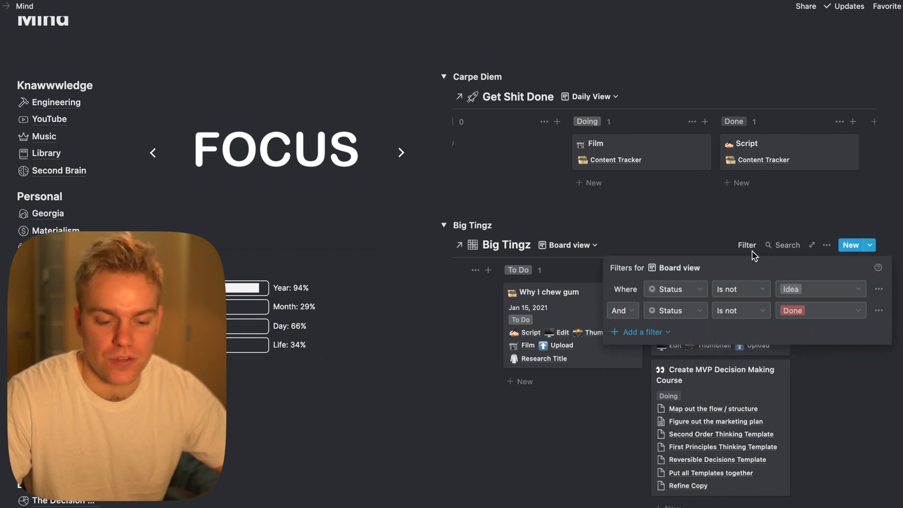
mouse_move(833, 381)
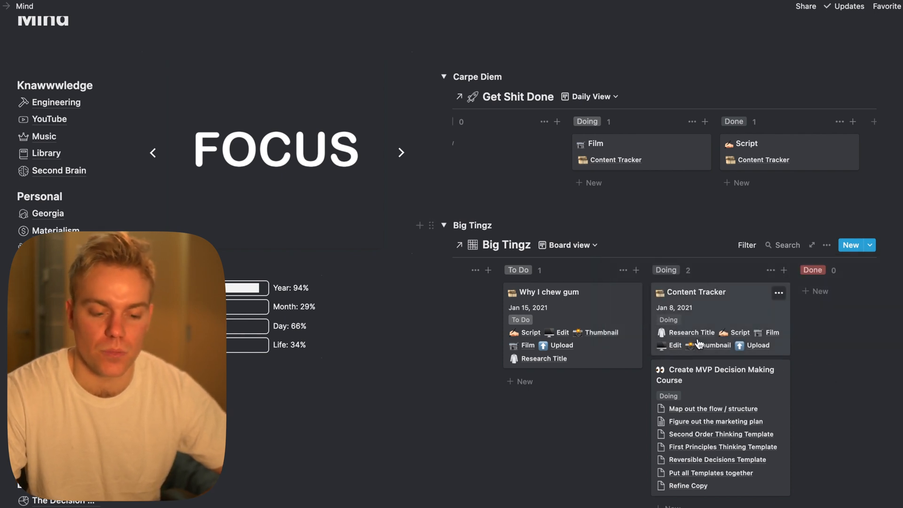
- Scroll down to the December 2020 Planning is Winning calendar
scroll(down, 3)
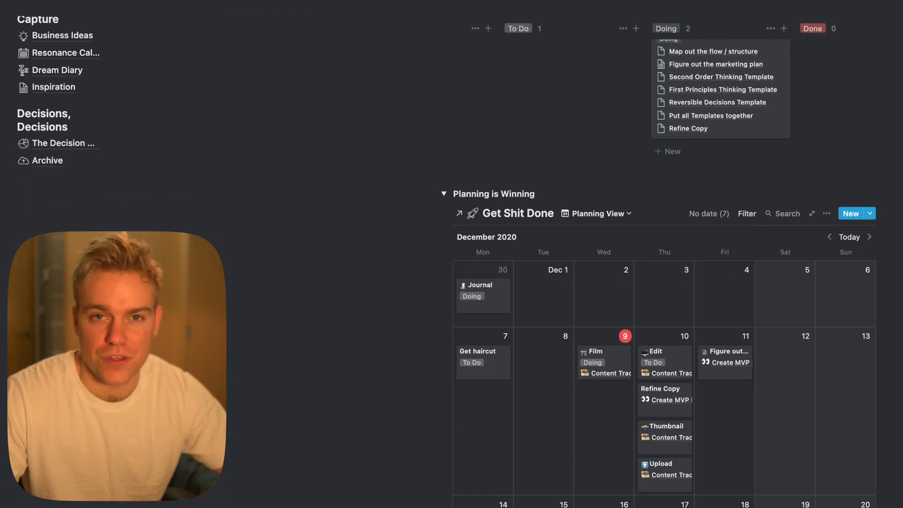
scroll(down, 3)
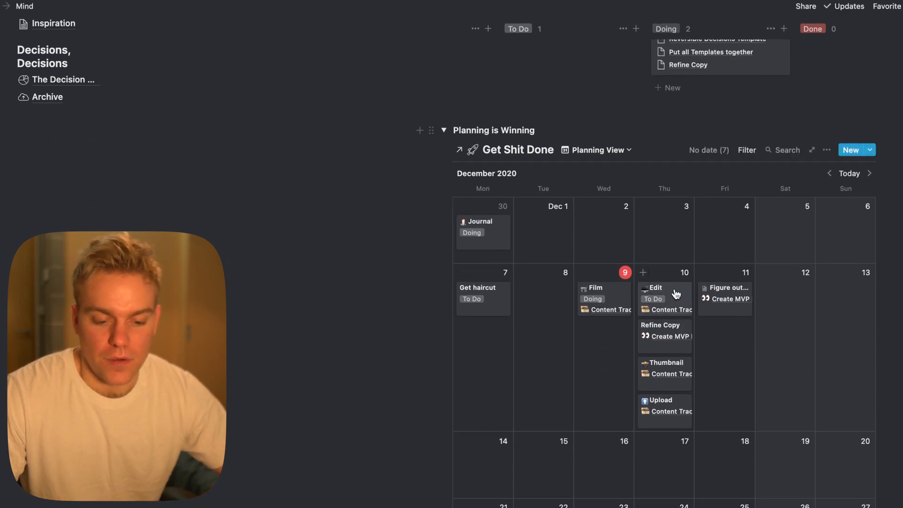
mouse_move(661, 351)
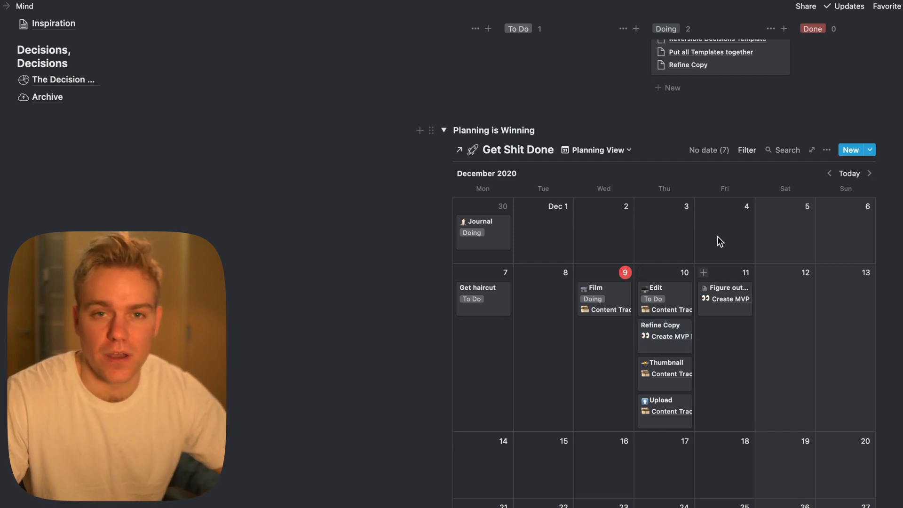
- Add the undated Why I chew gum tasks, starting with Edit, to December 9
click(709, 150)
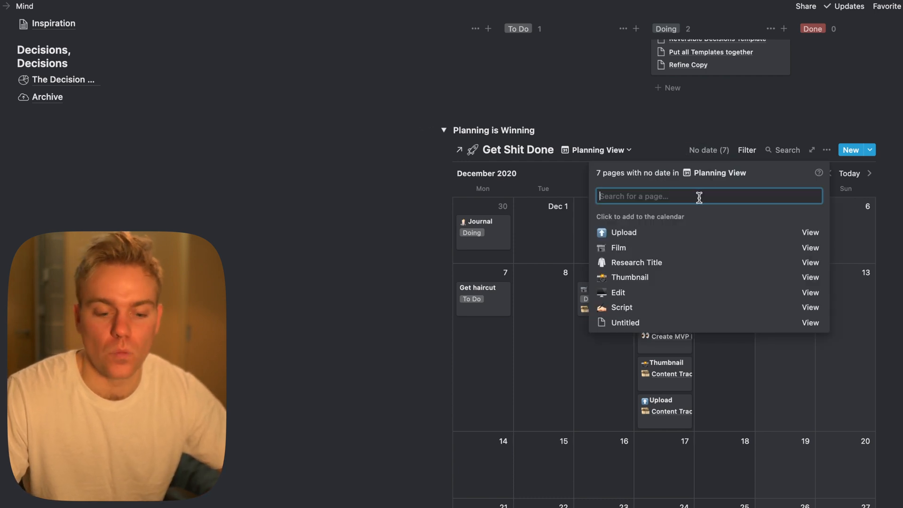
mouse_move(685, 234)
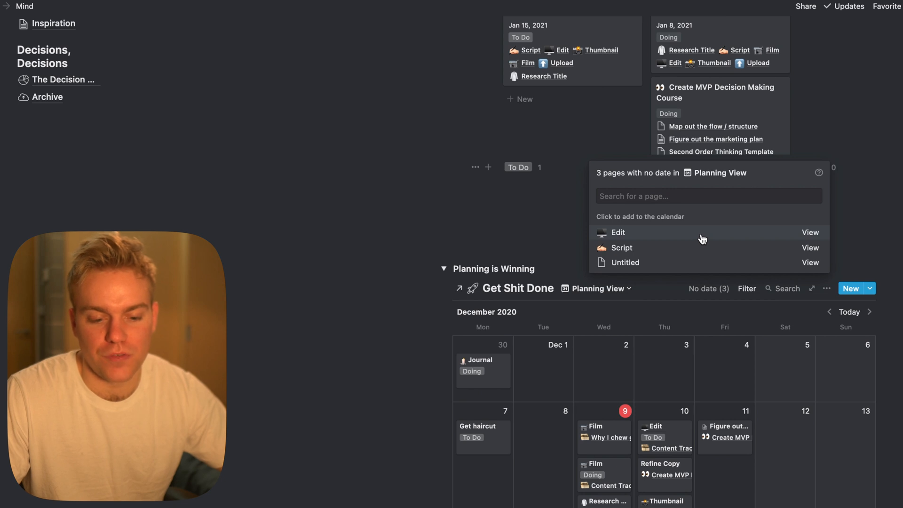
click(618, 233)
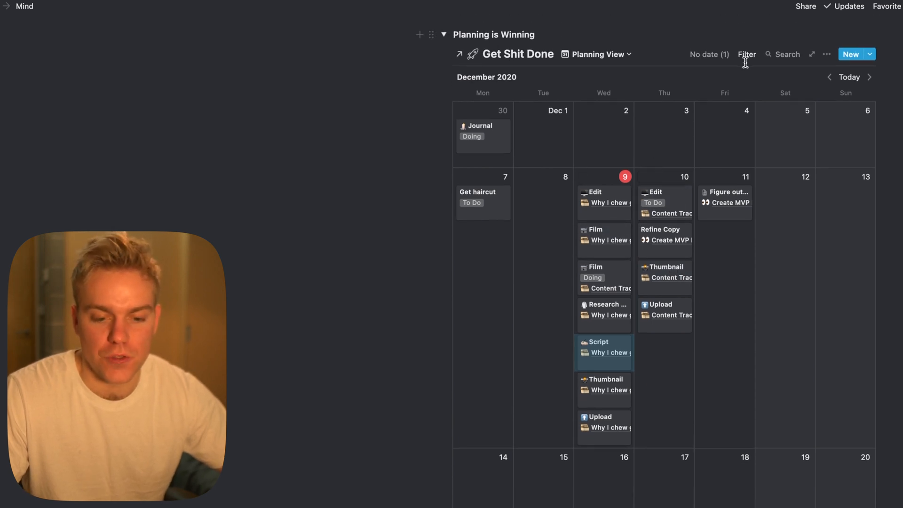
click(827, 54)
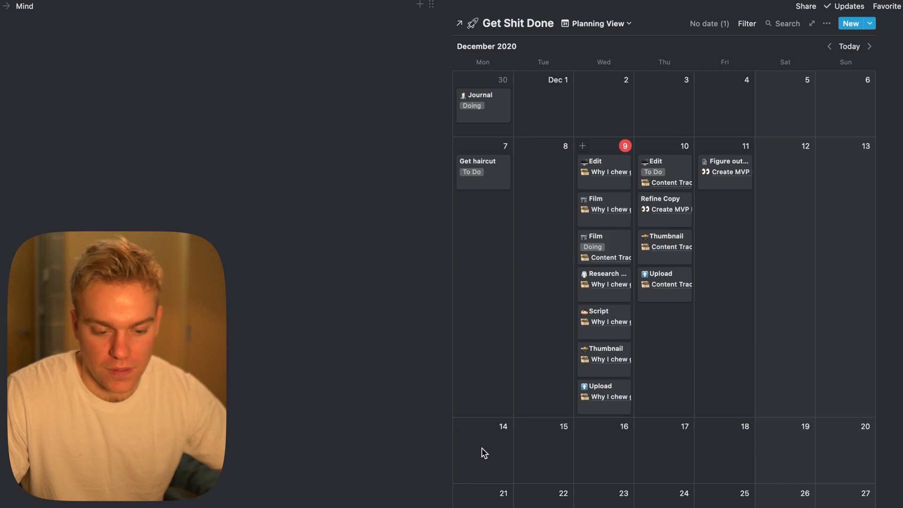
mouse_move(476, 457)
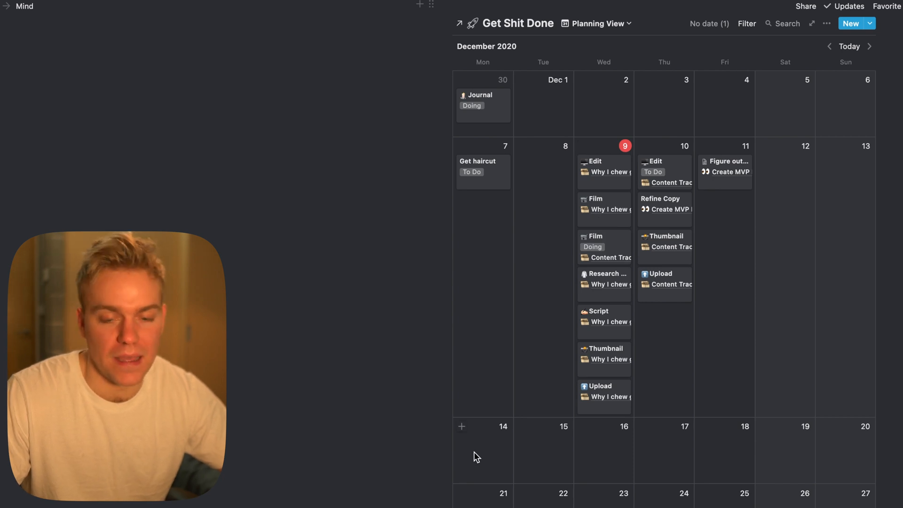
- Scroll the Planning View calendar down to the December task cards
scroll(down, 3)
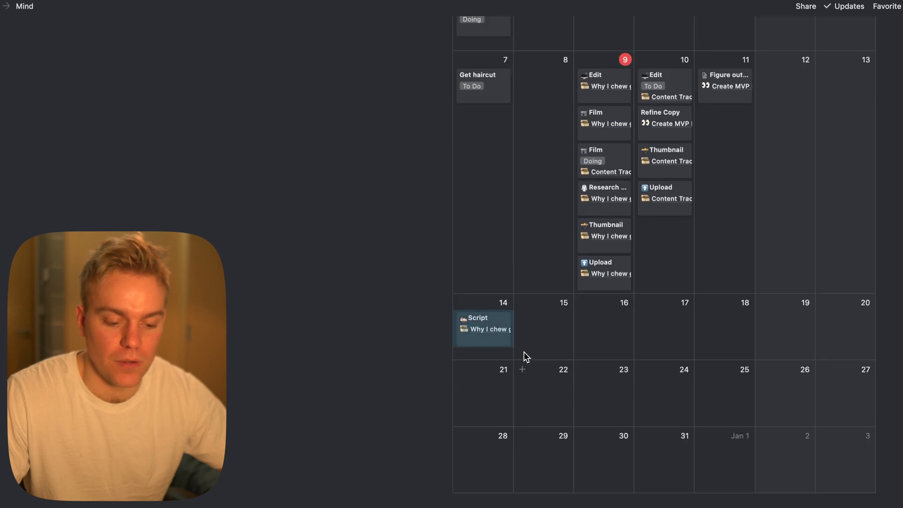
mouse_move(560, 249)
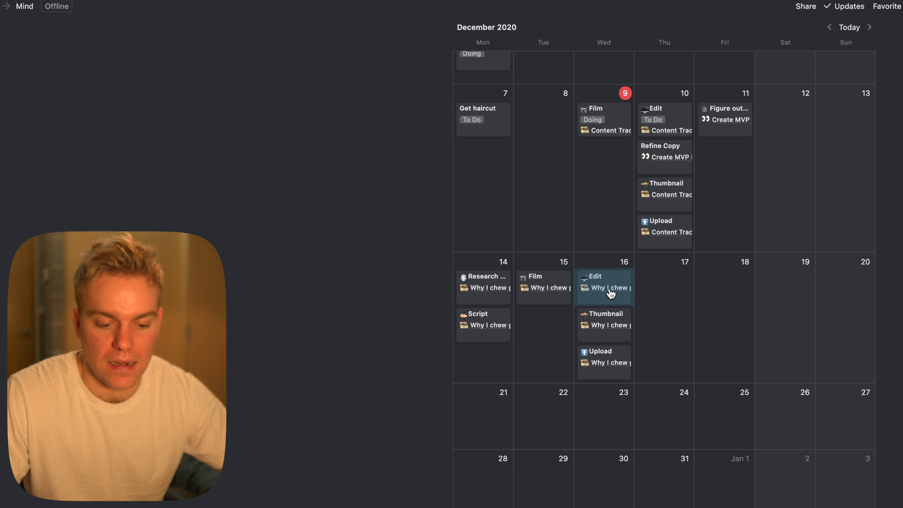
mouse_move(740, 373)
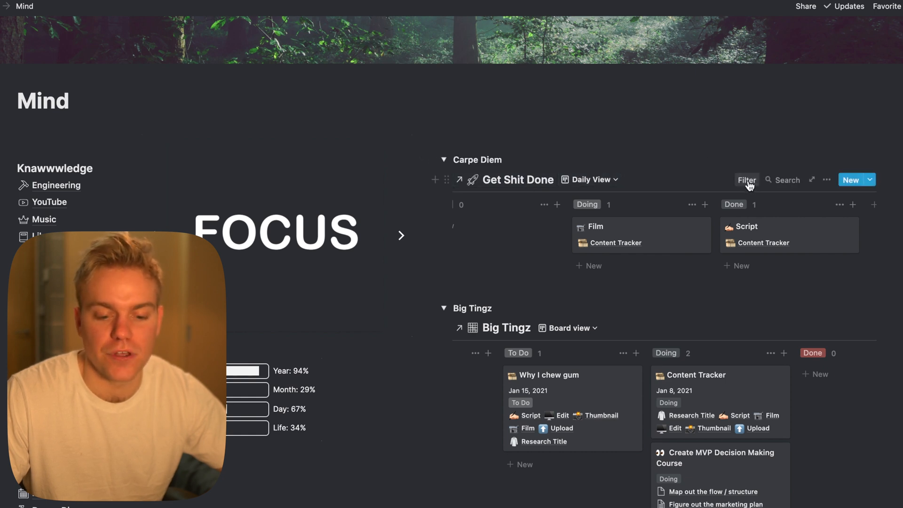
- Scroll down the Daily View board to bring the Film and Edit cards into view
scroll(down, 3)
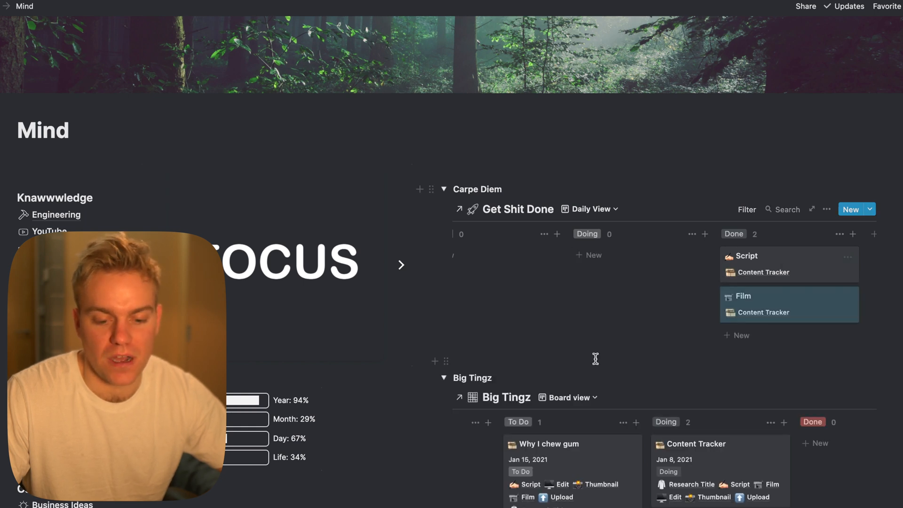
scroll(down, 3)
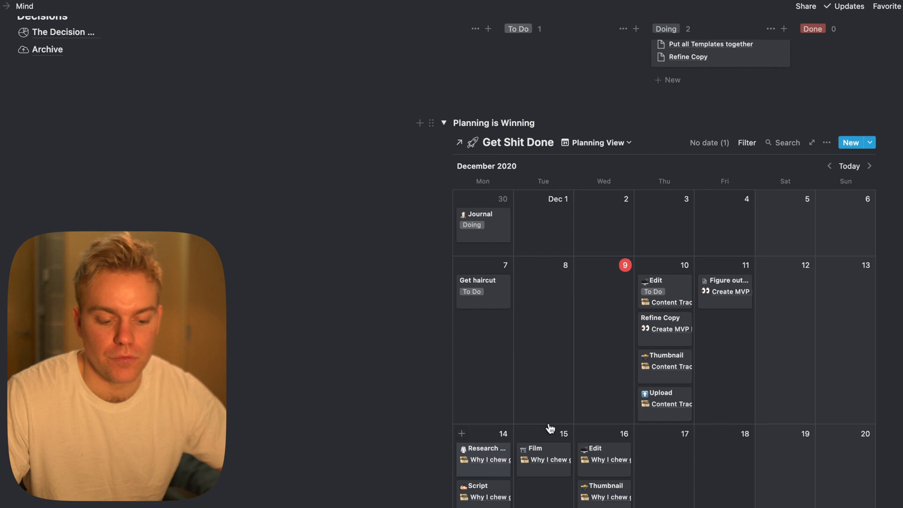
mouse_move(605, 289)
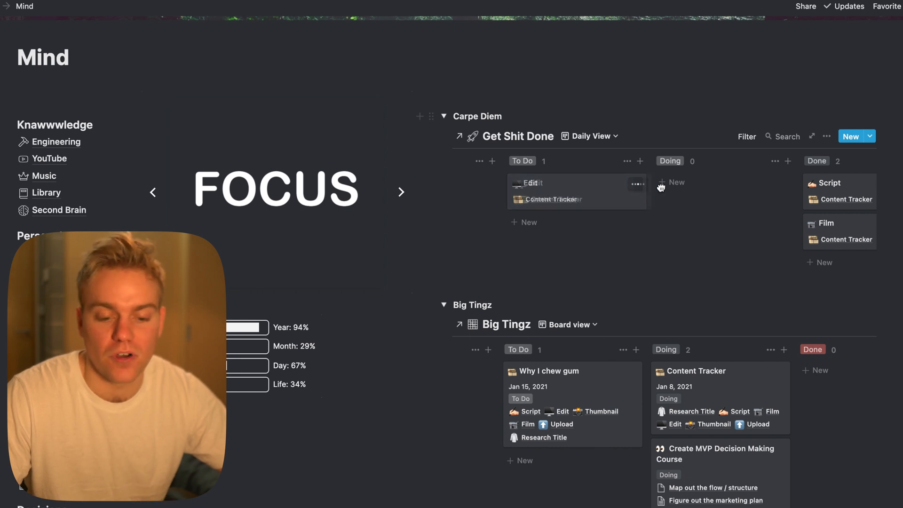
mouse_move(589, 195)
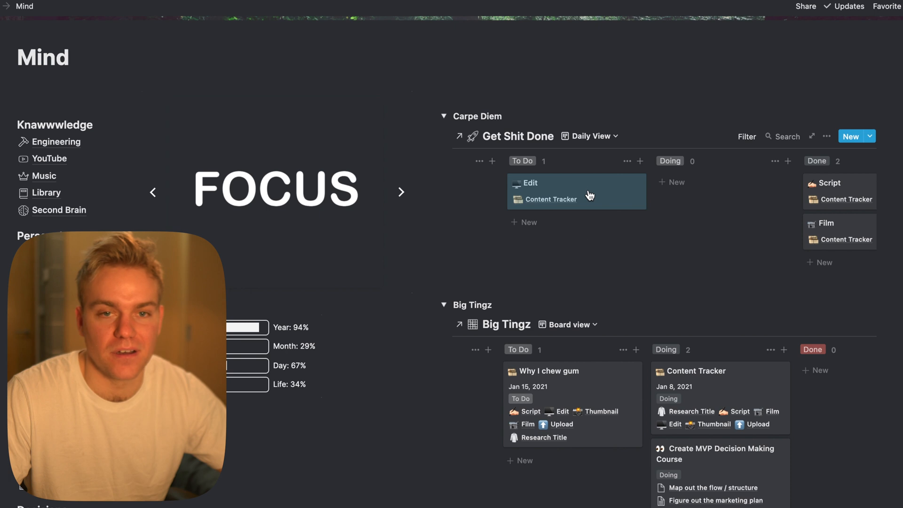
mouse_move(572, 300)
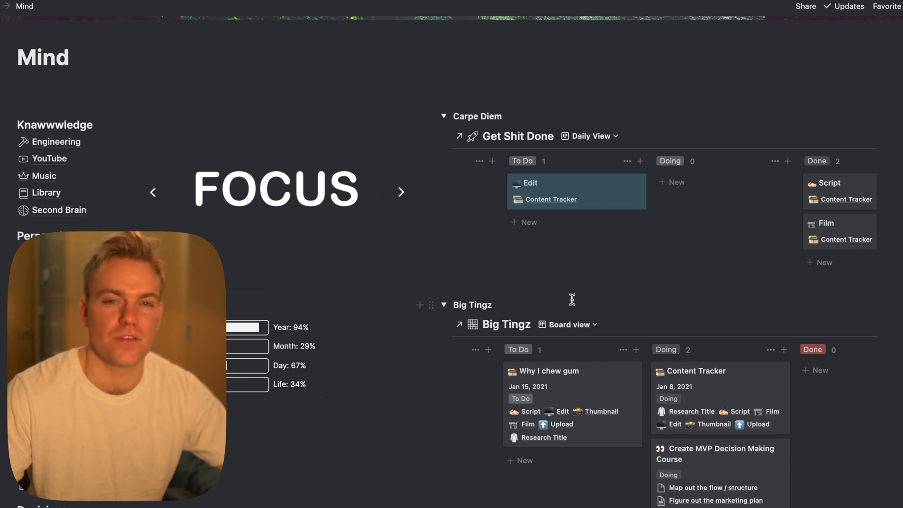